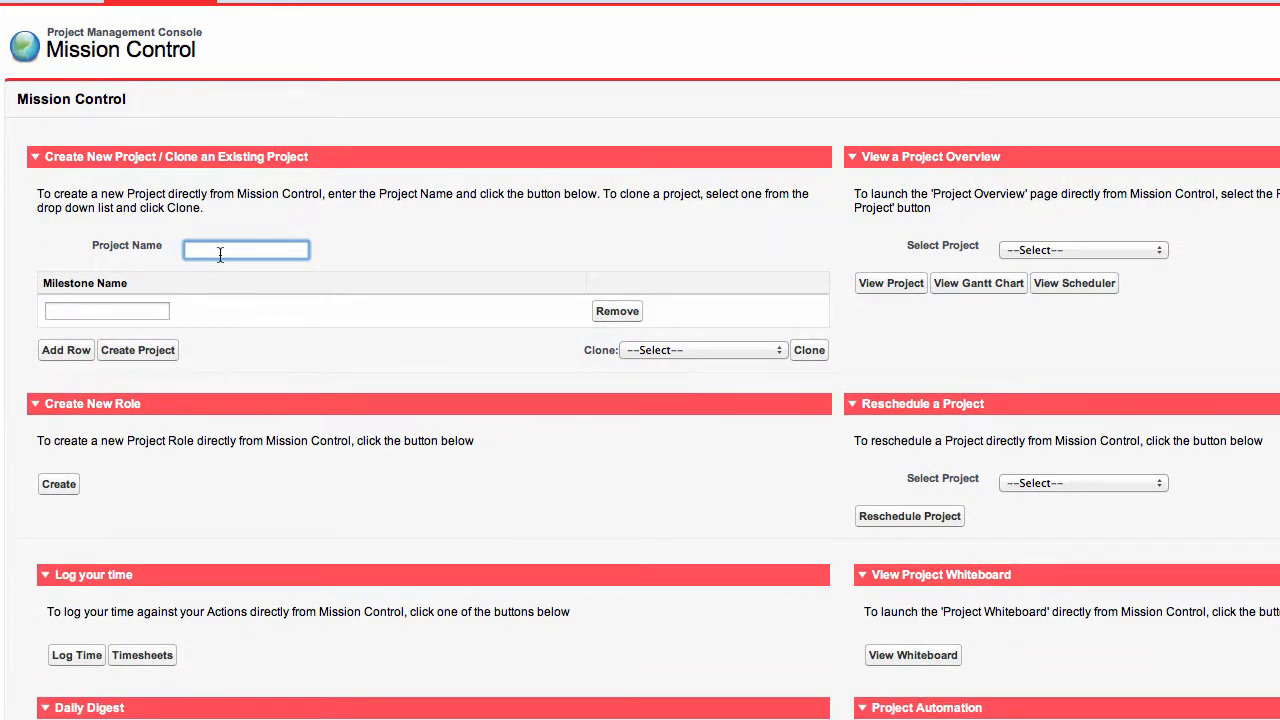
Step: Enter 'Website Build' as the project name and 'Design' as milestone one
type("Website Build")
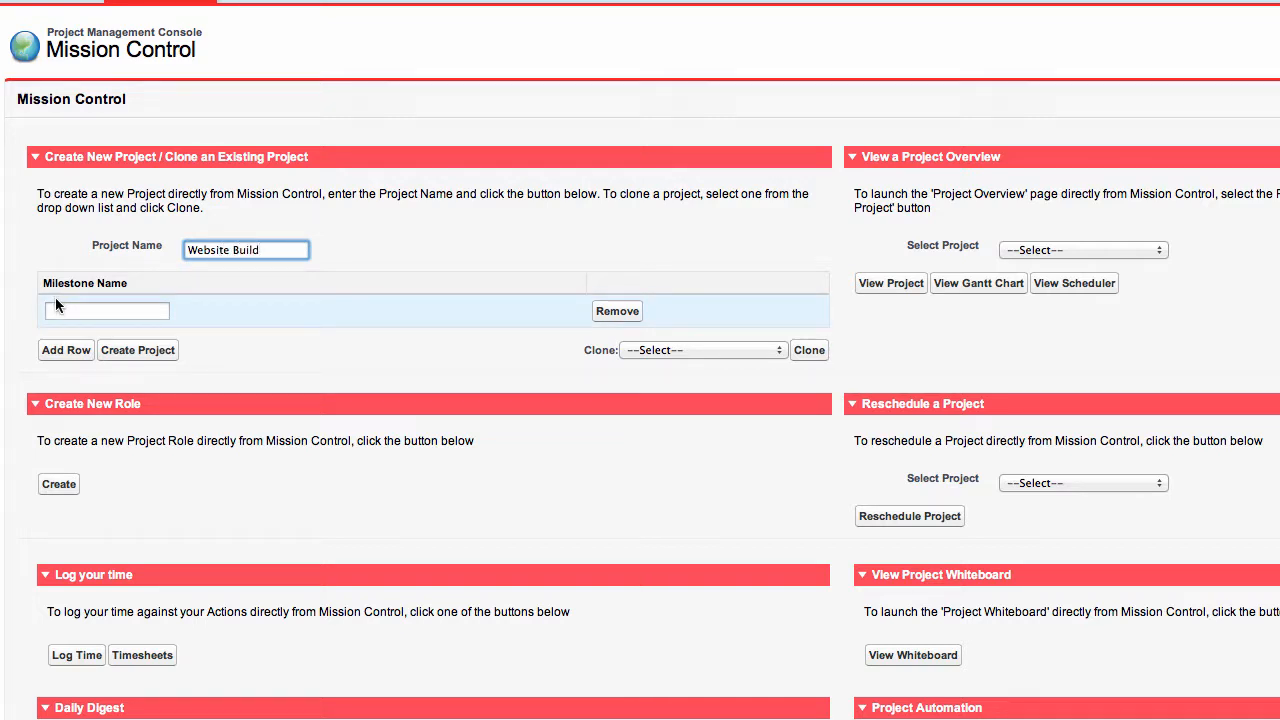
left_click(107, 310)
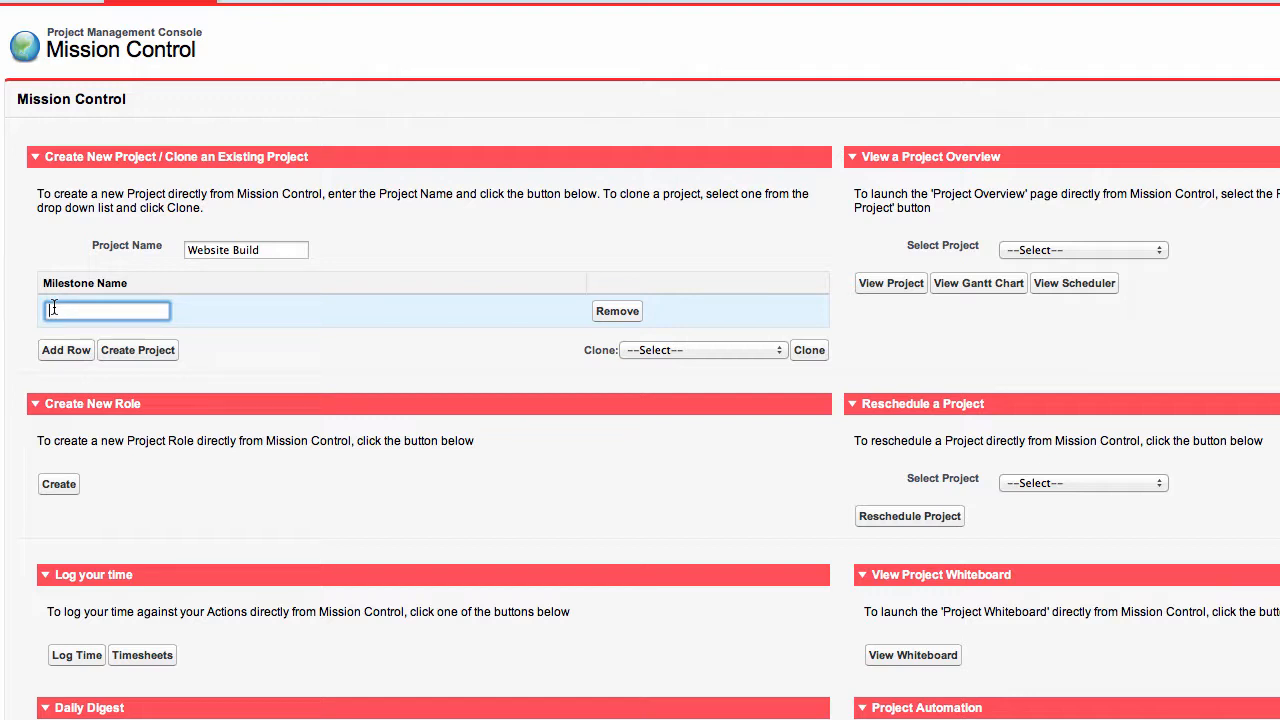
type("Design")
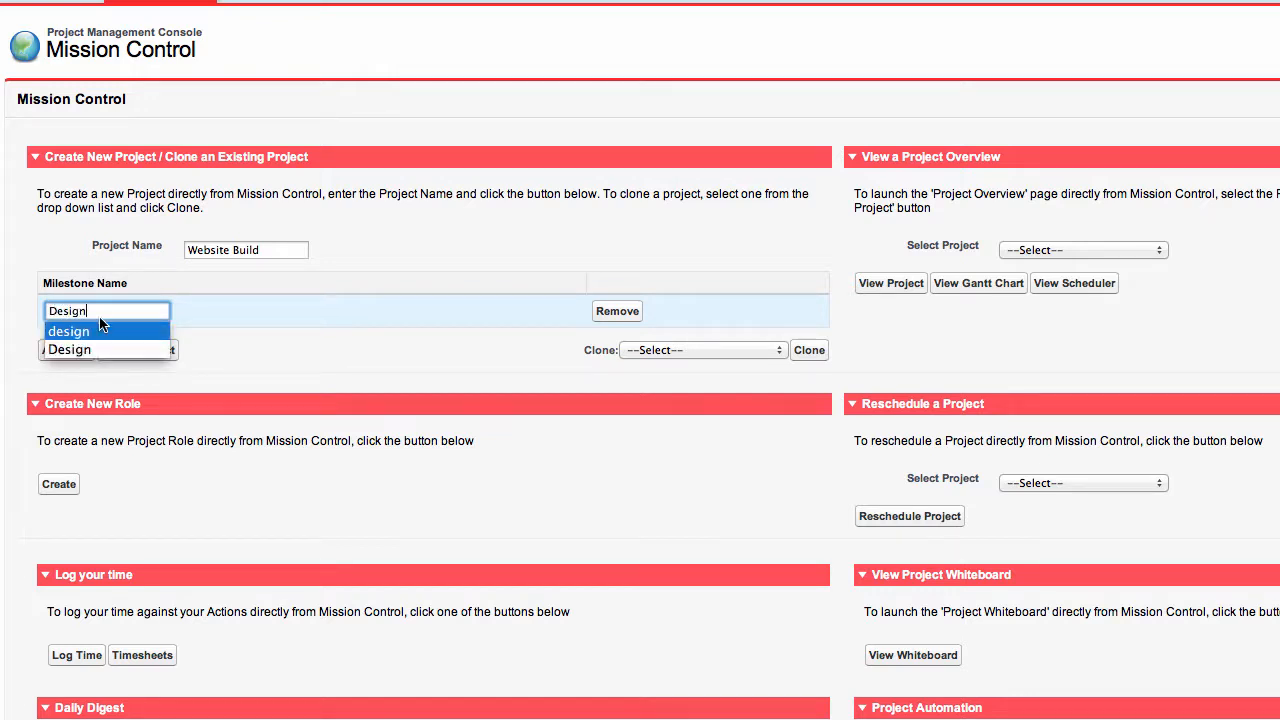
Step: Add extra milestone rows and fill in Build, Testing and Publish
left_click(70, 349)
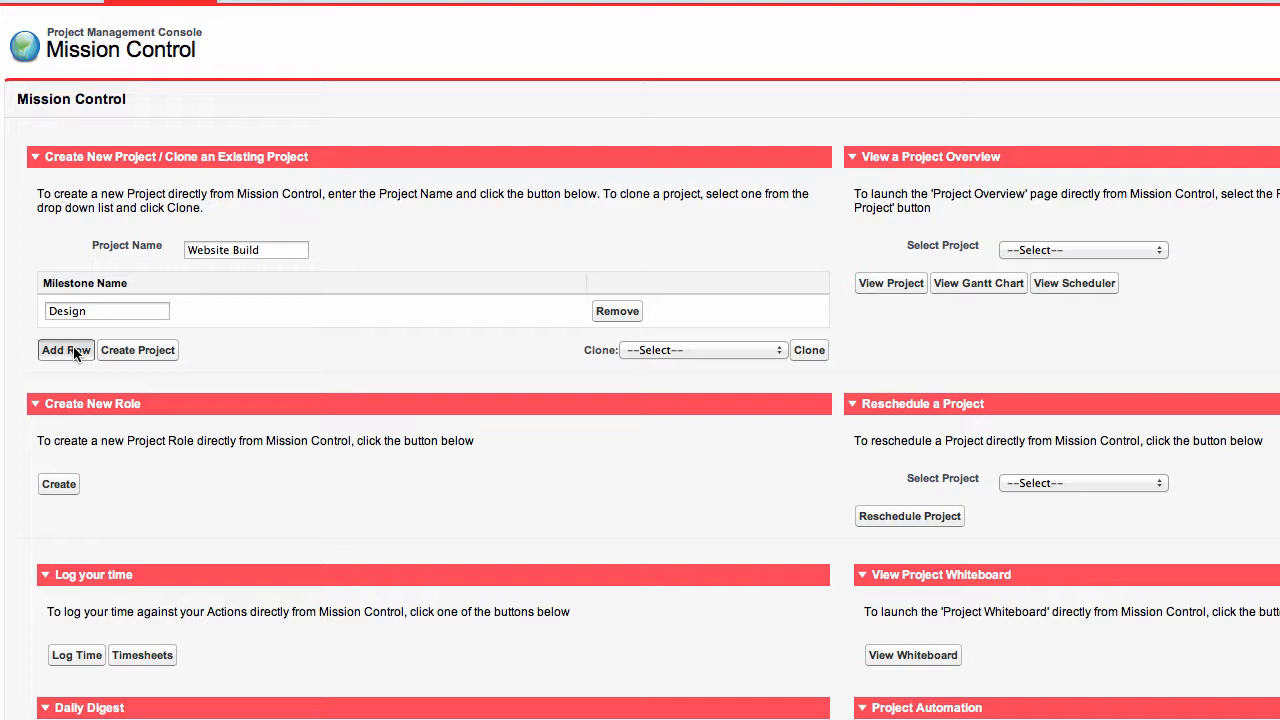
left_click(65, 350)
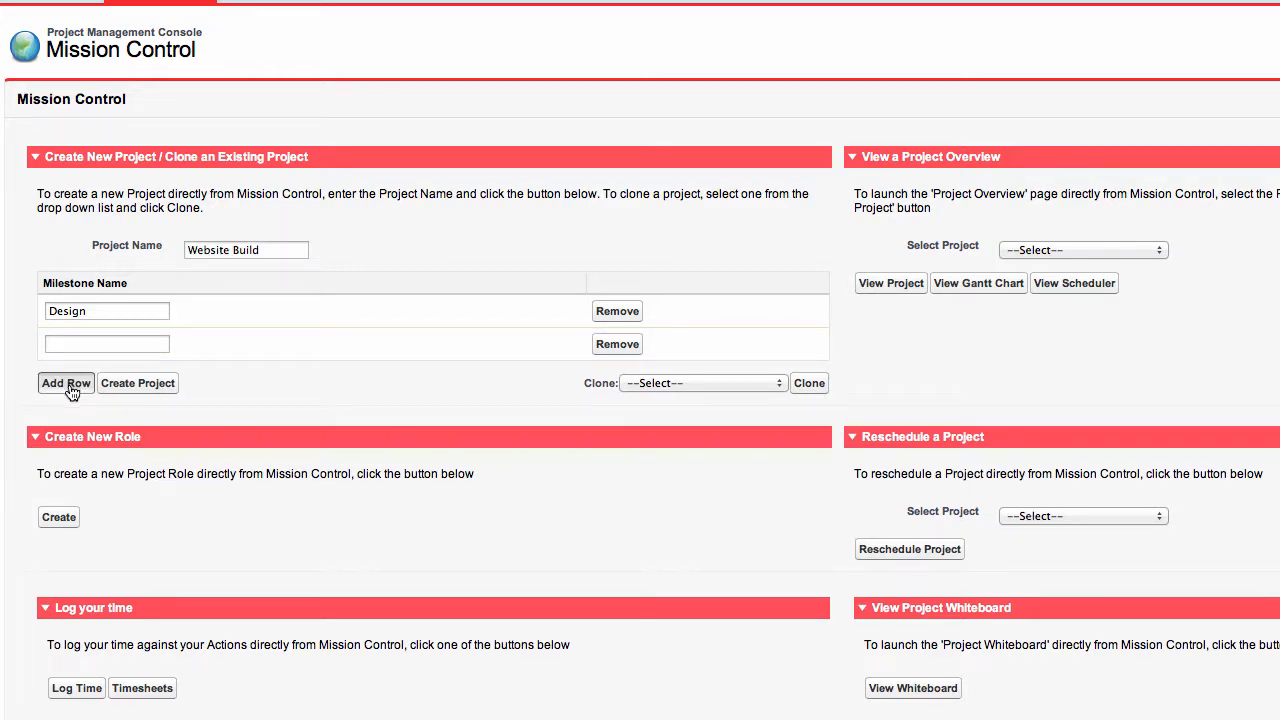
left_click(64, 383)
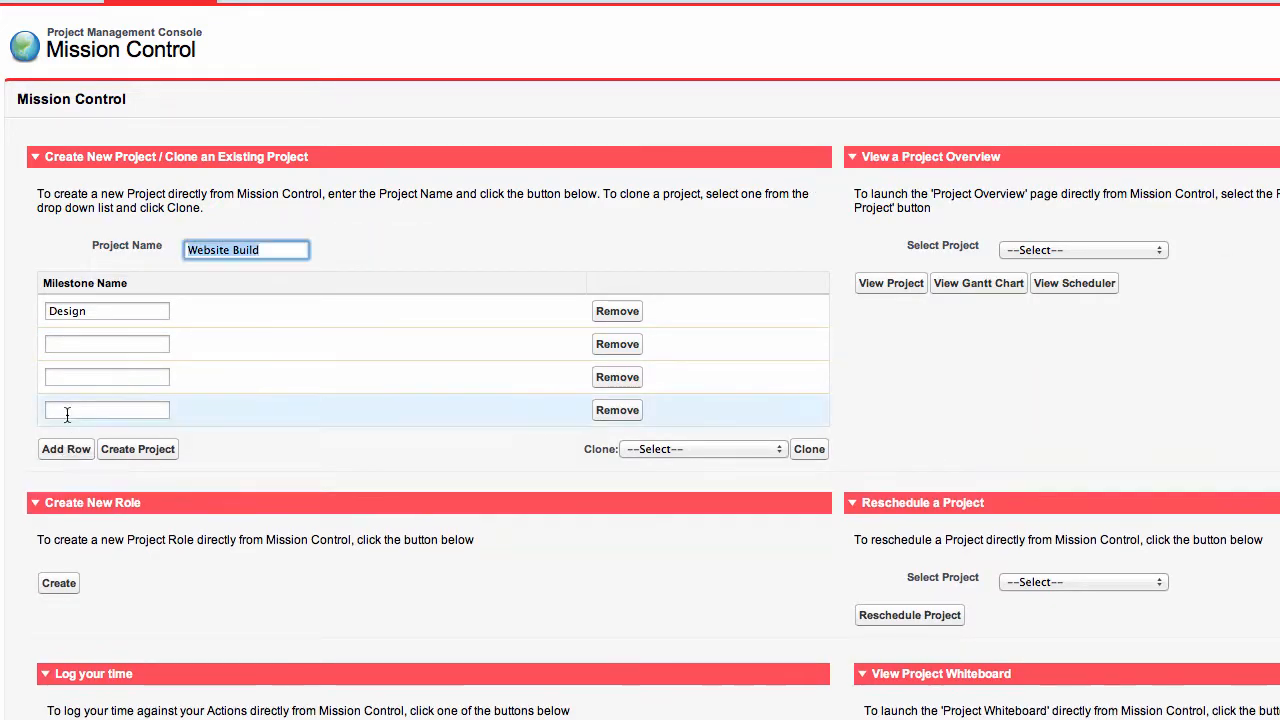
left_click(64, 449)
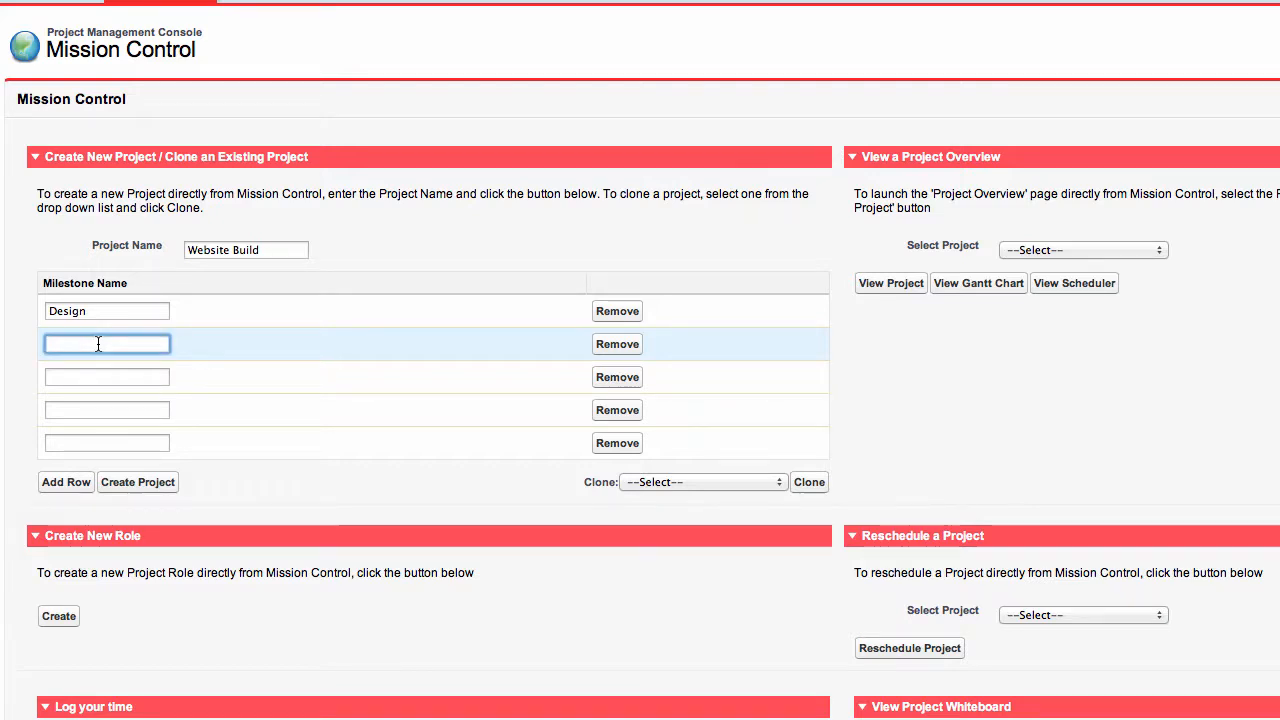
type("Build")
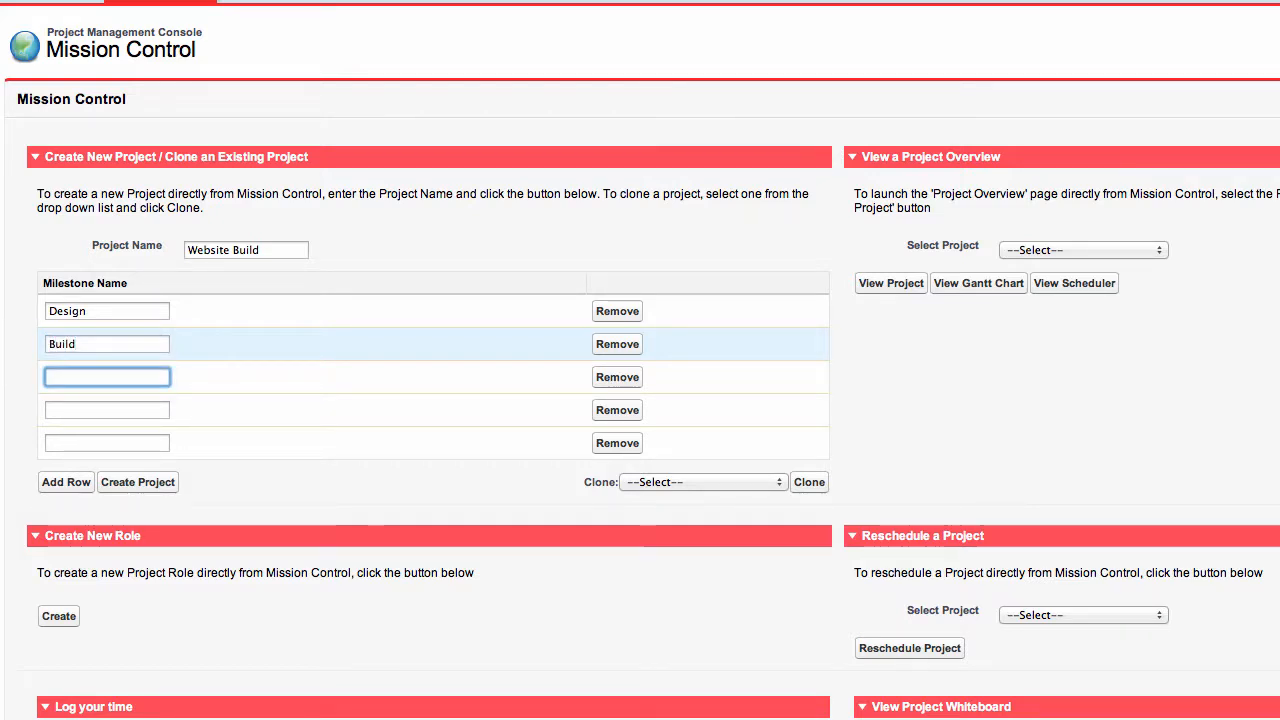
type("Testing")
left_click(107, 410)
type("Publish")
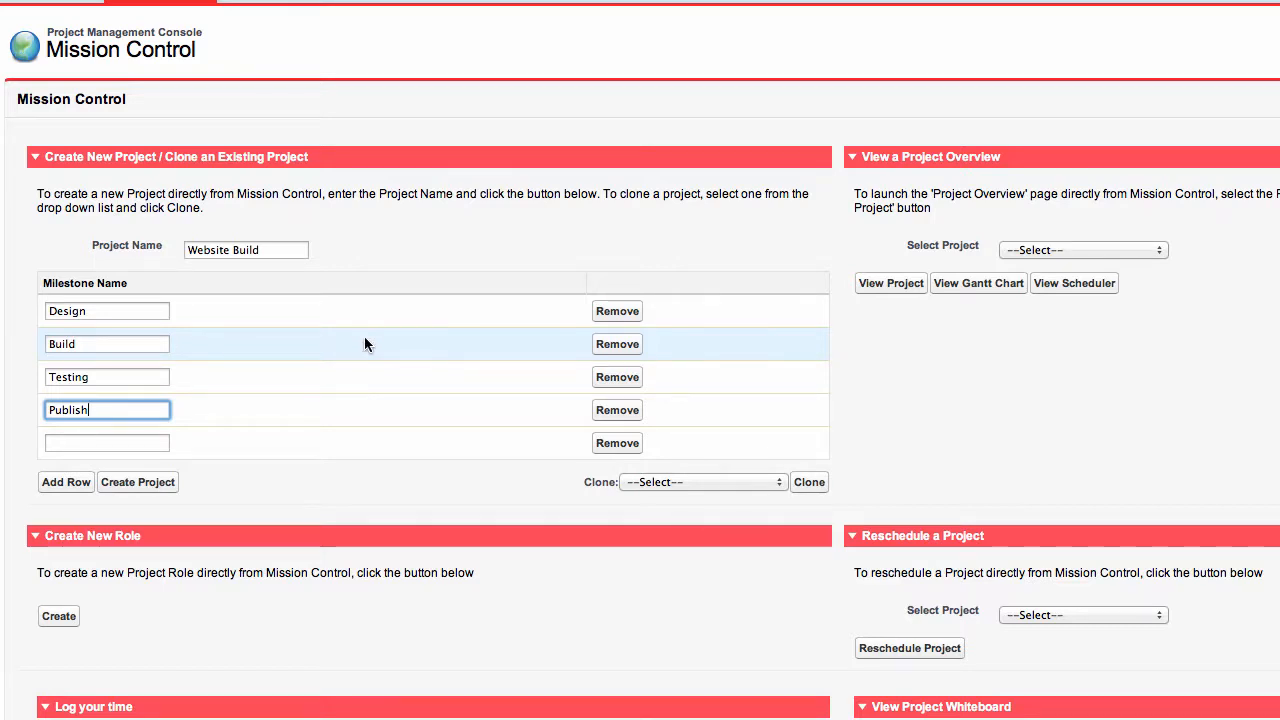
mouse_move(617, 443)
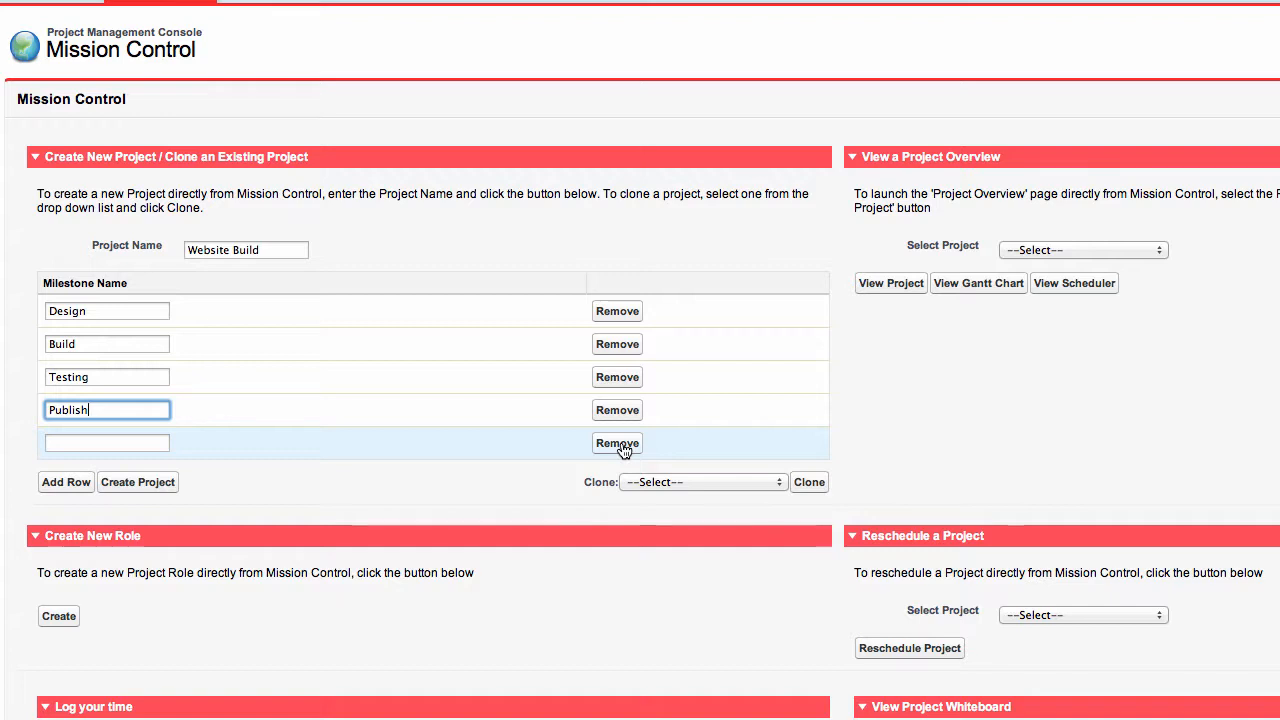
mouse_move(613, 450)
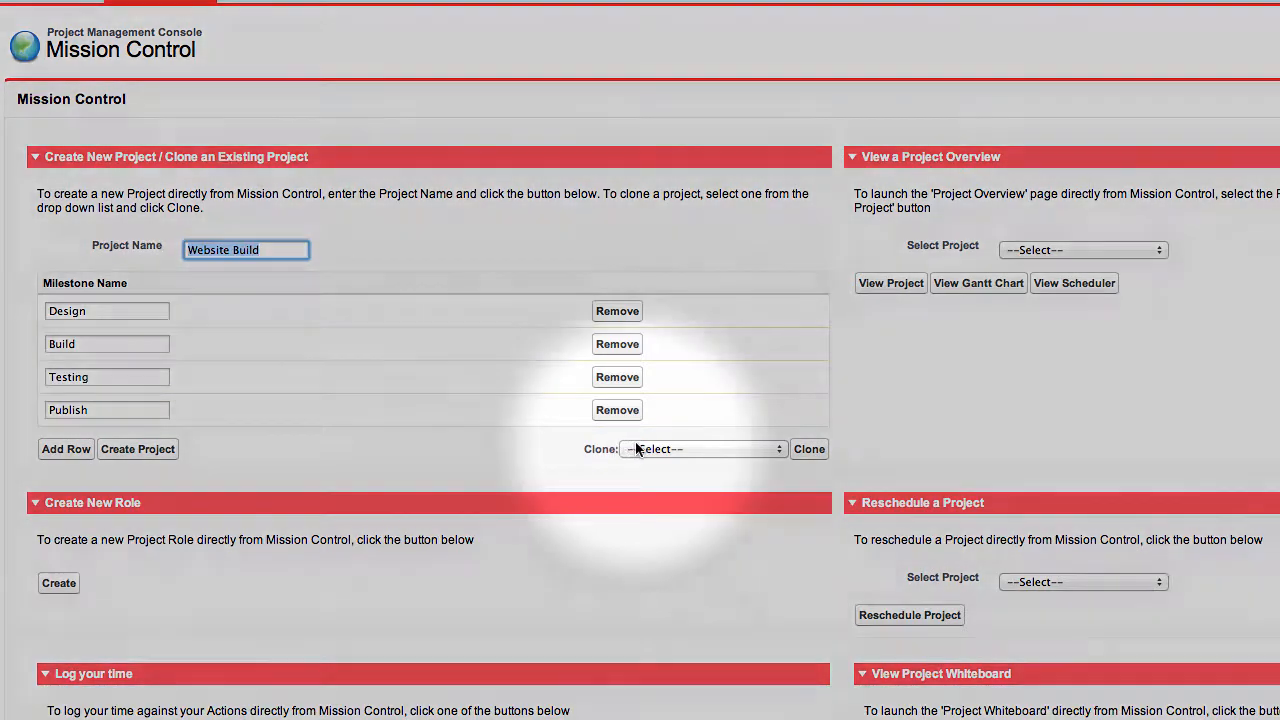
Step: Remove the empty fifth milestone row
left_click(703, 449)
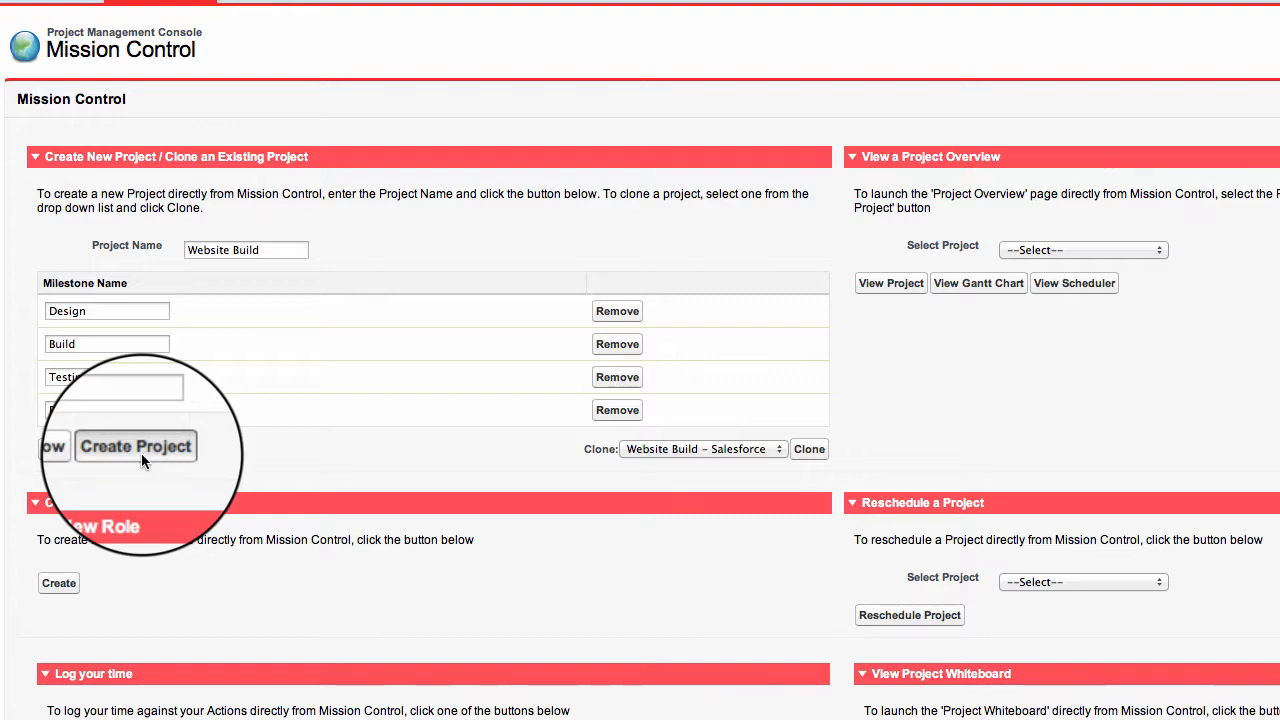
Step: Create the Website Build project with its four milestones
left_click(135, 446)
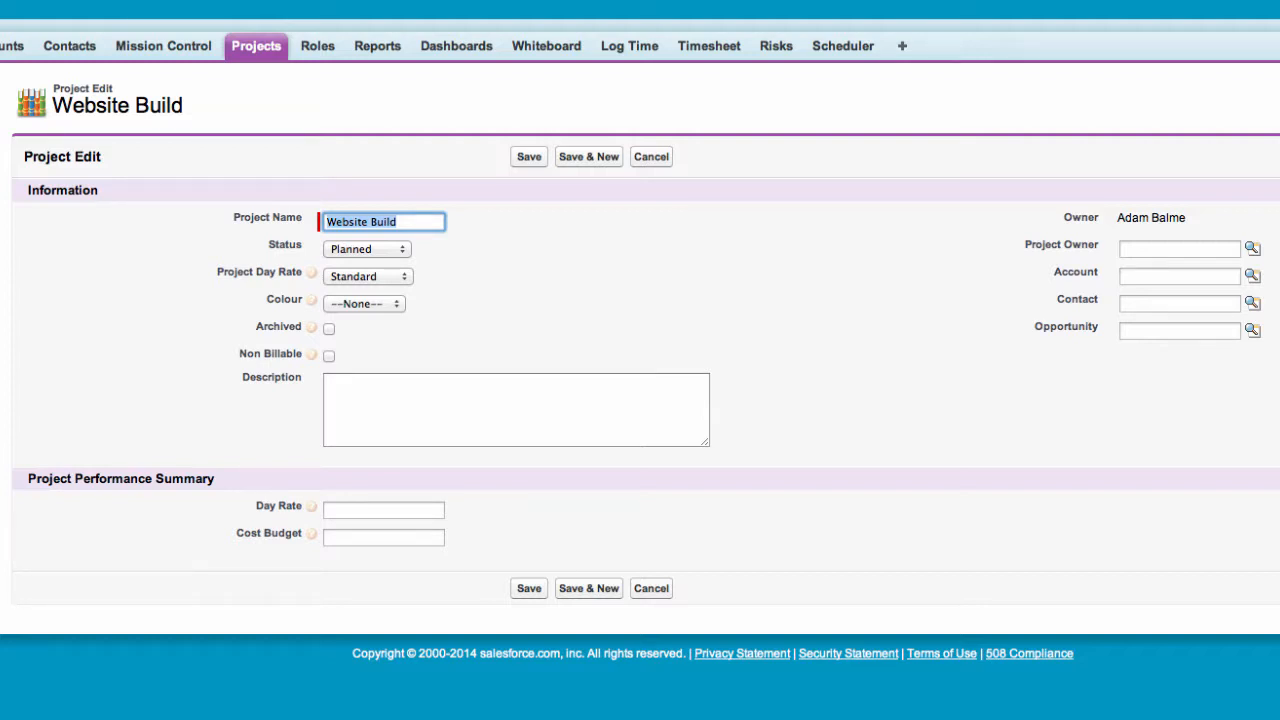
mouse_move(750, 290)
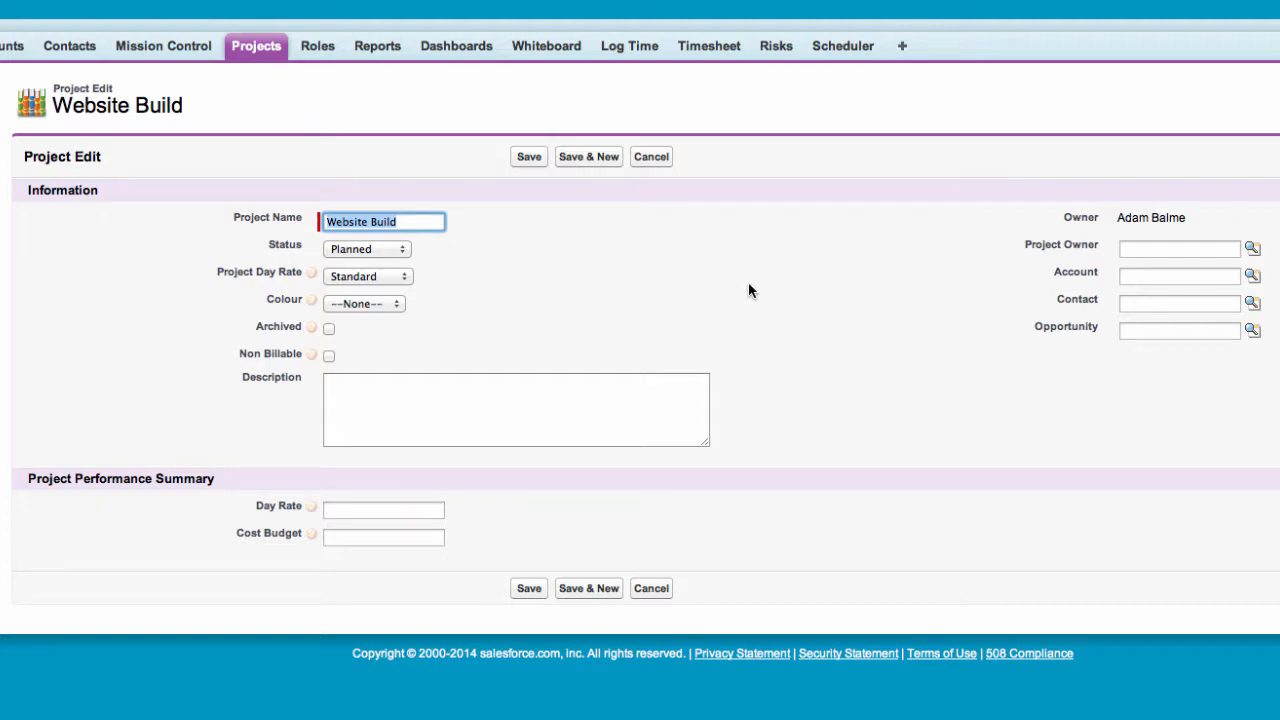
Step: Change the project status from Planned to In Progress
left_click(366, 248)
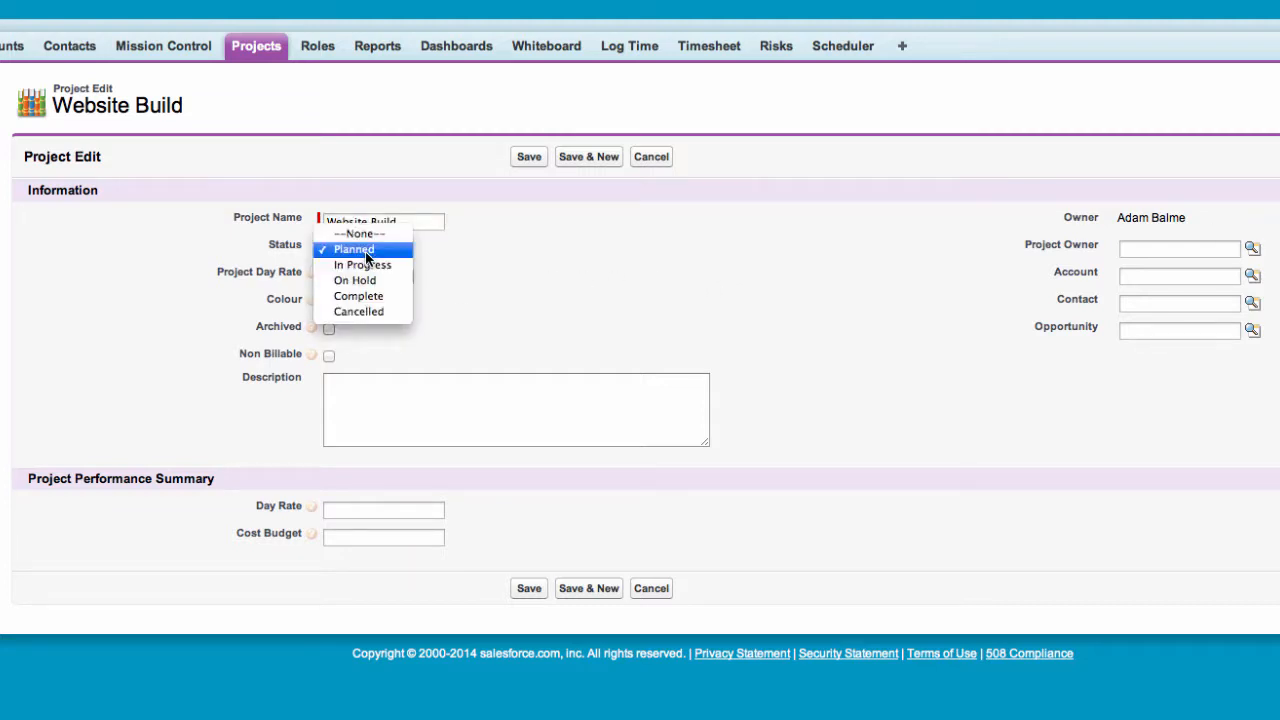
left_click(362, 264)
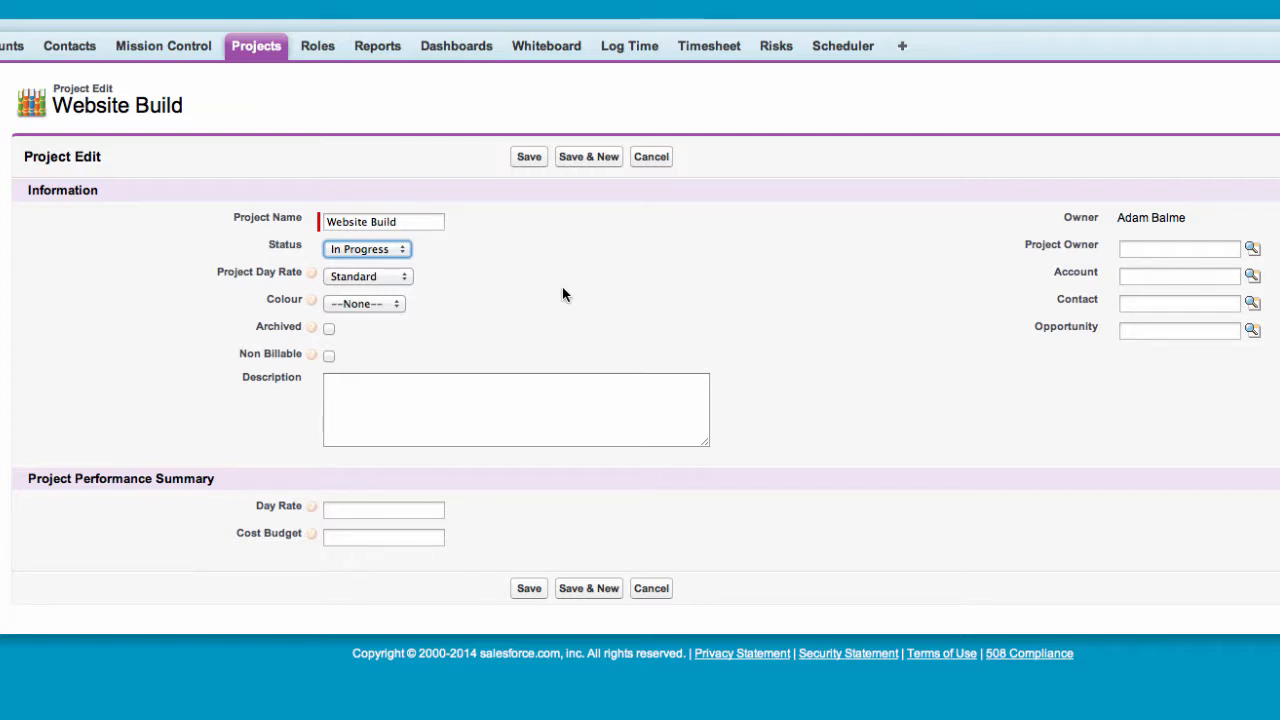
left_click(367, 276)
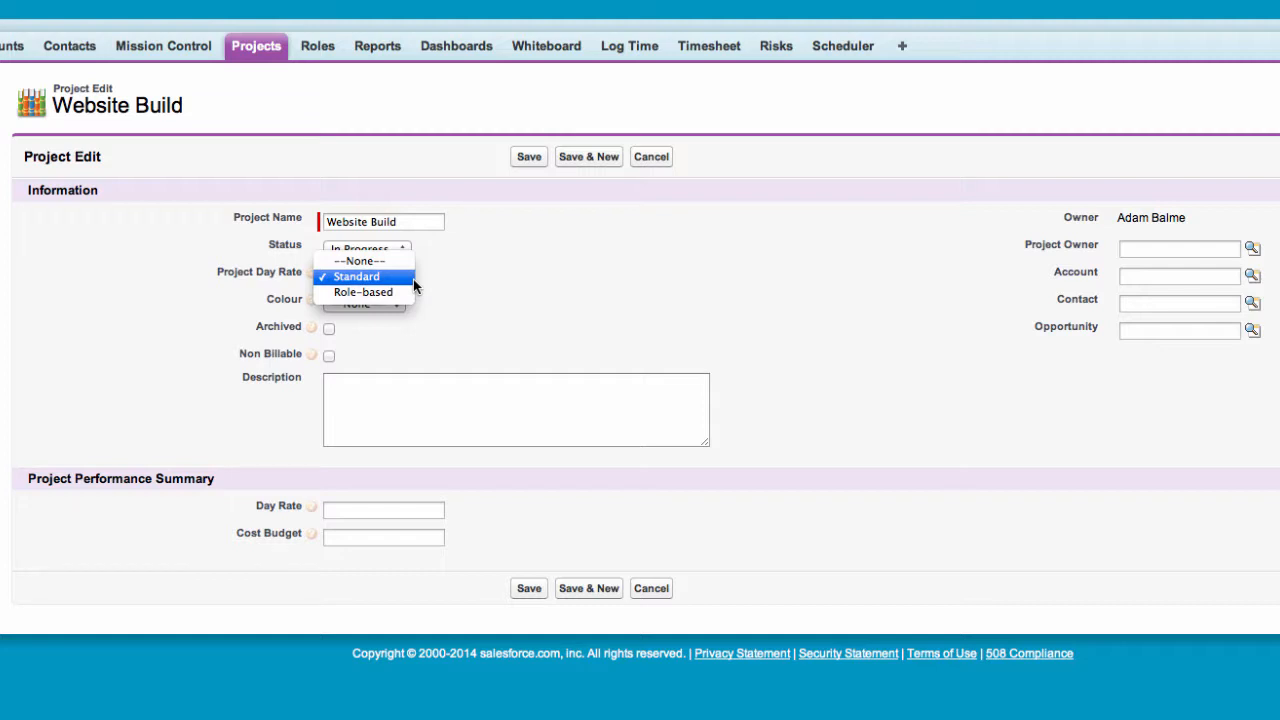
mouse_move(397, 292)
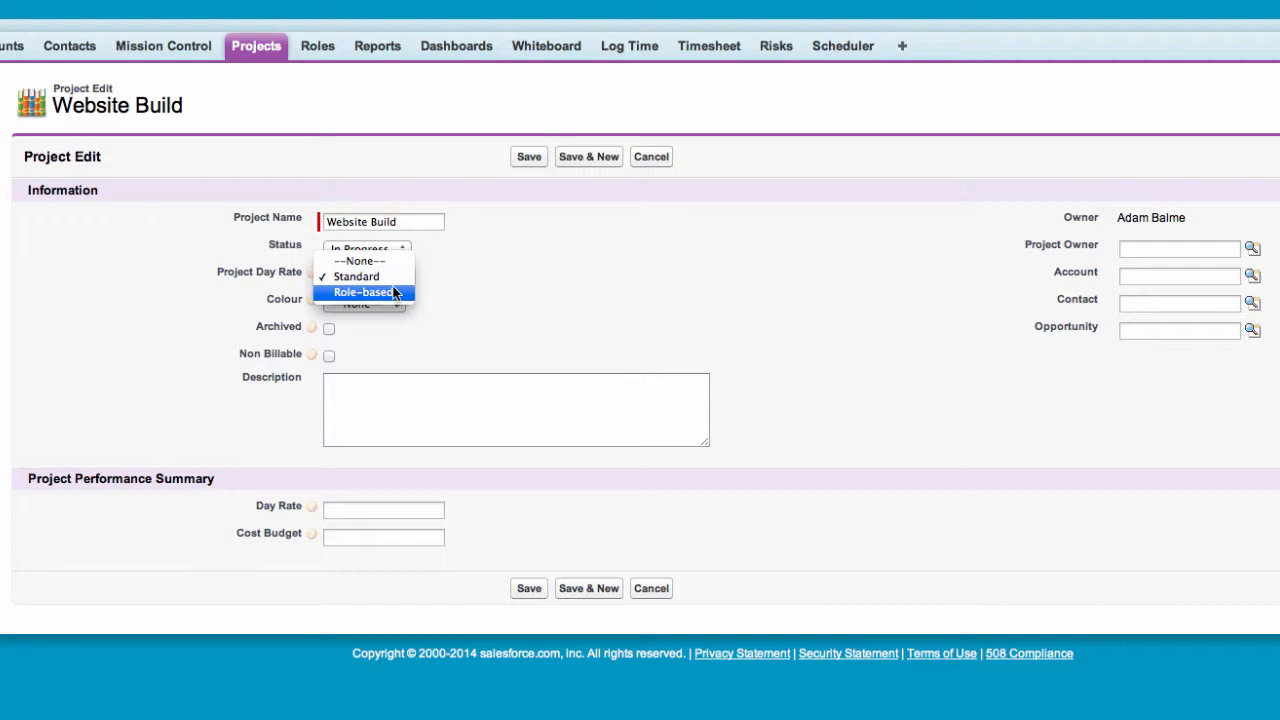
Step: Set the project day rate to Role-based and tick Archived
left_click(367, 291)
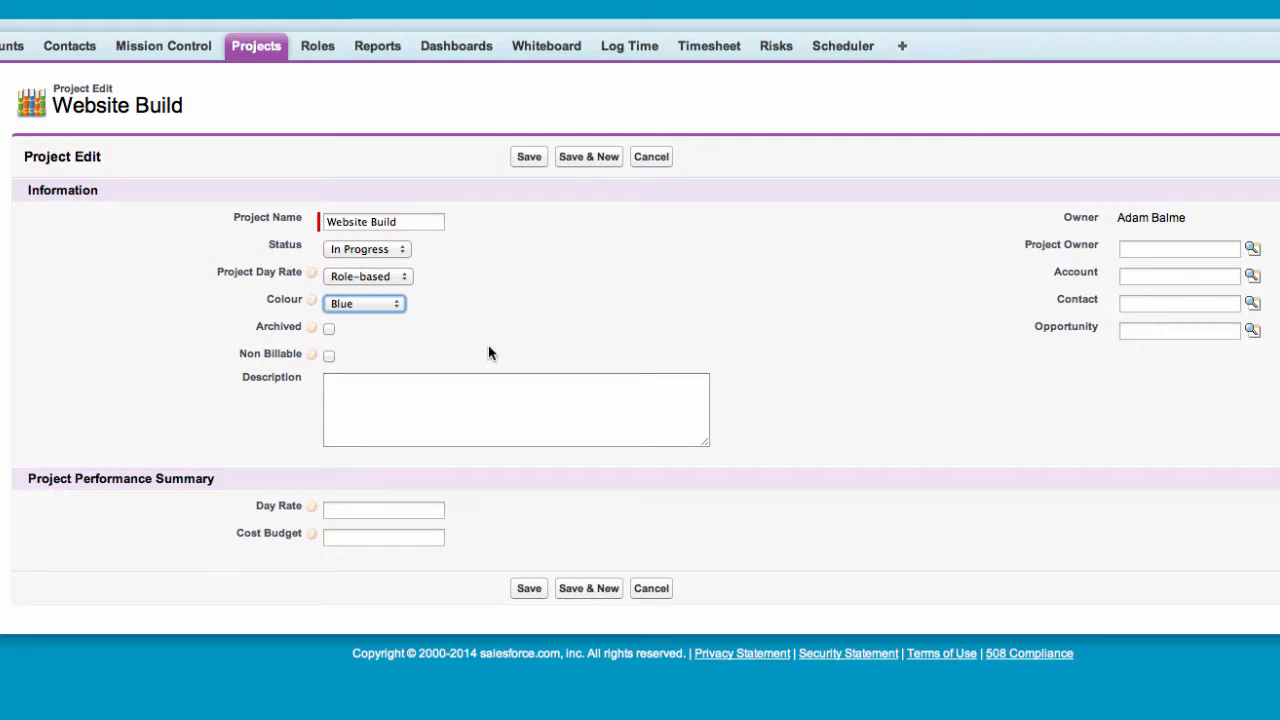
left_click(328, 328)
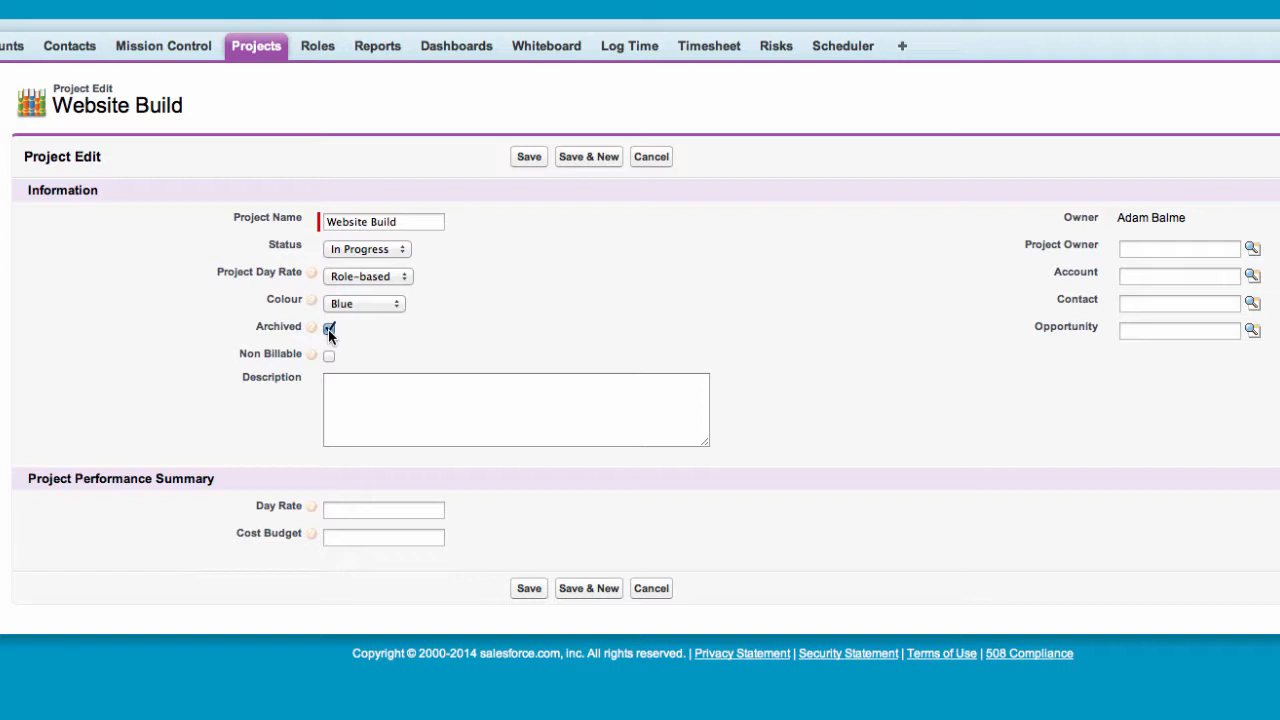
Step: Untick Archived and leave Non Billable unticked after toggling it
left_click(328, 328)
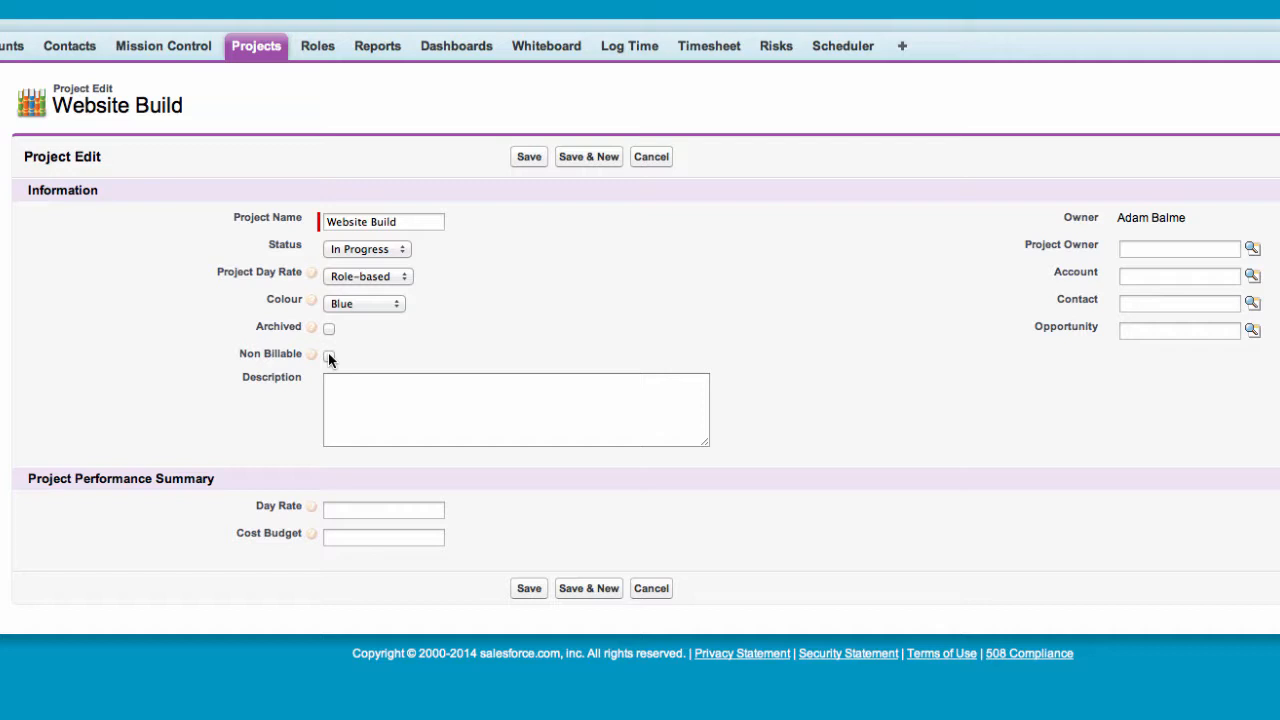
left_click(328, 355)
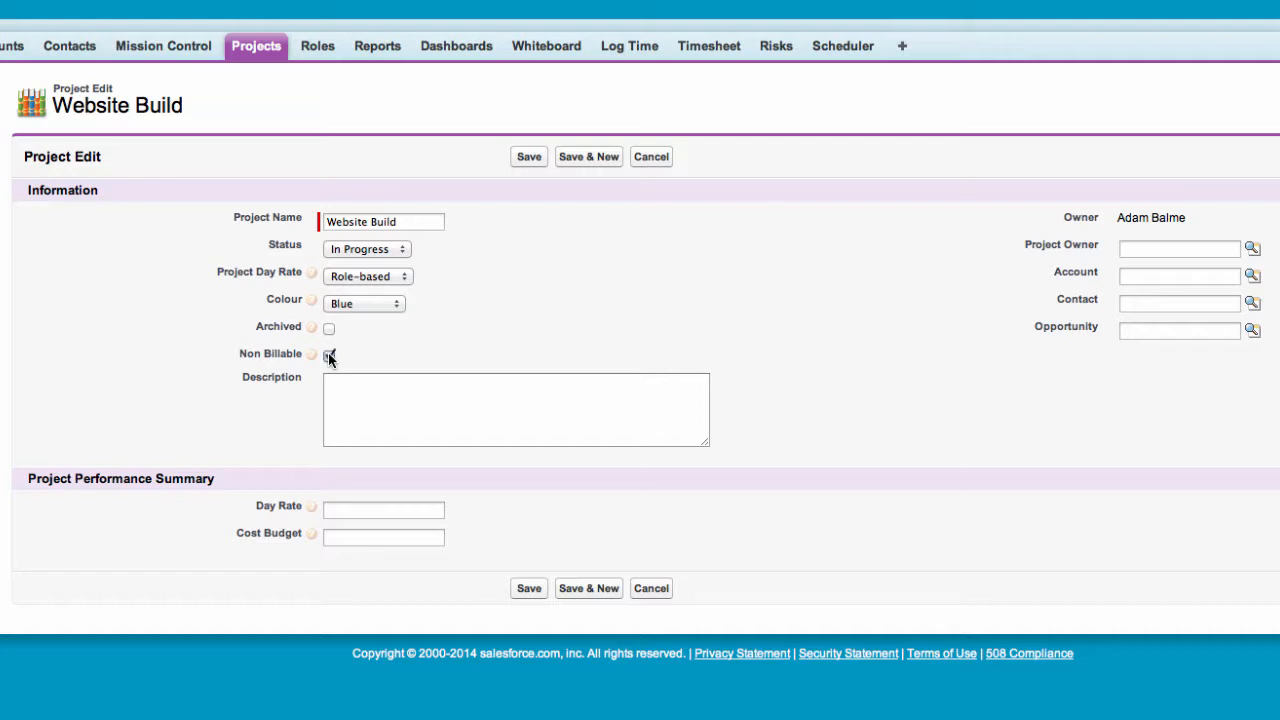
left_click(328, 355)
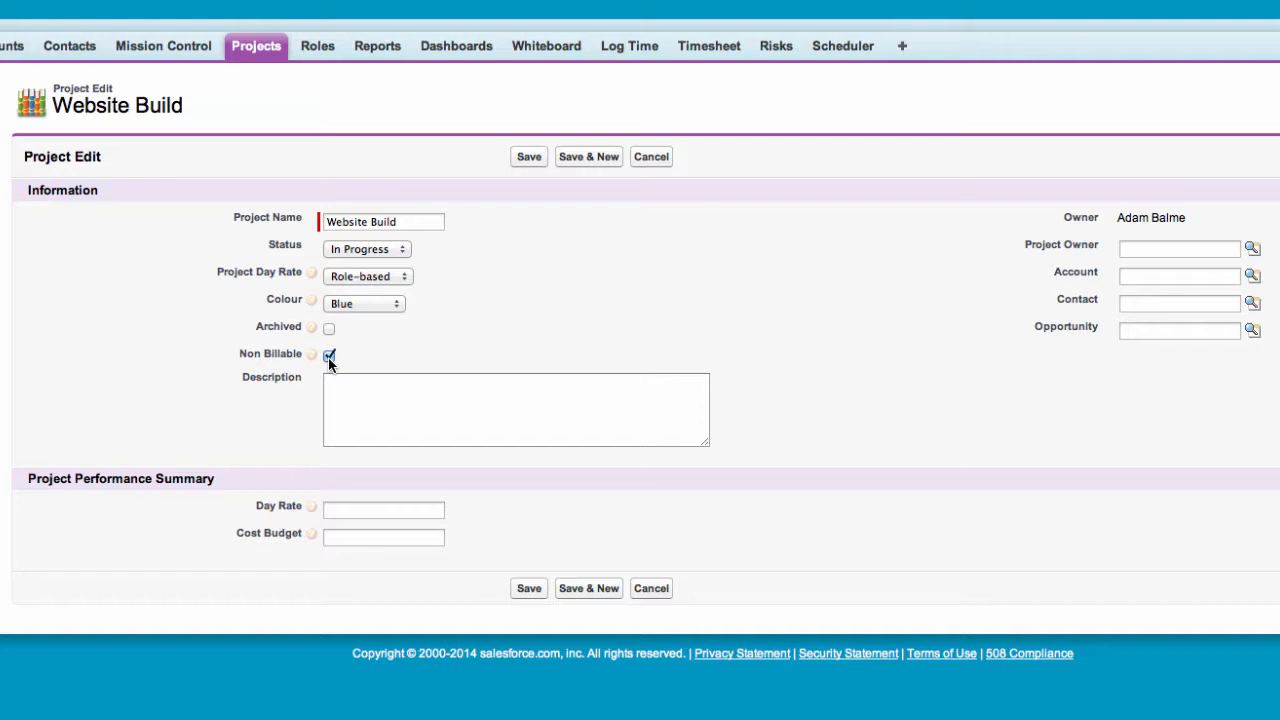
left_click(329, 355)
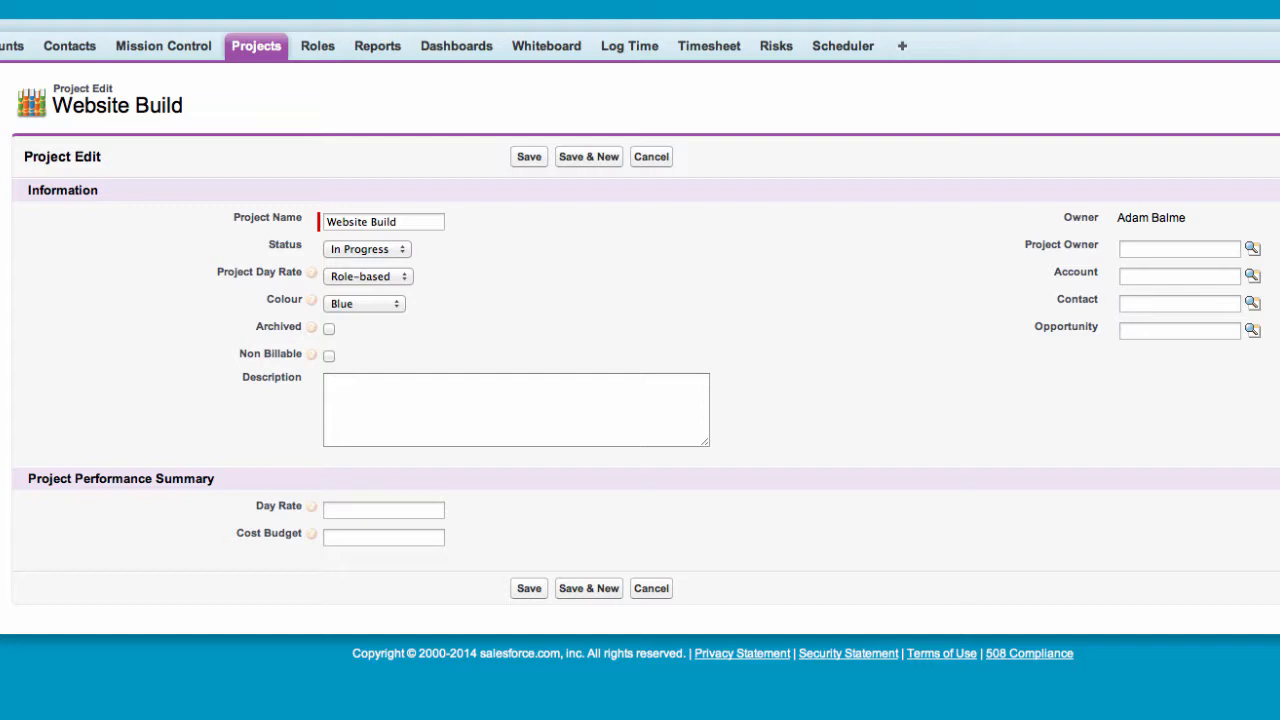
mouse_move(1253, 248)
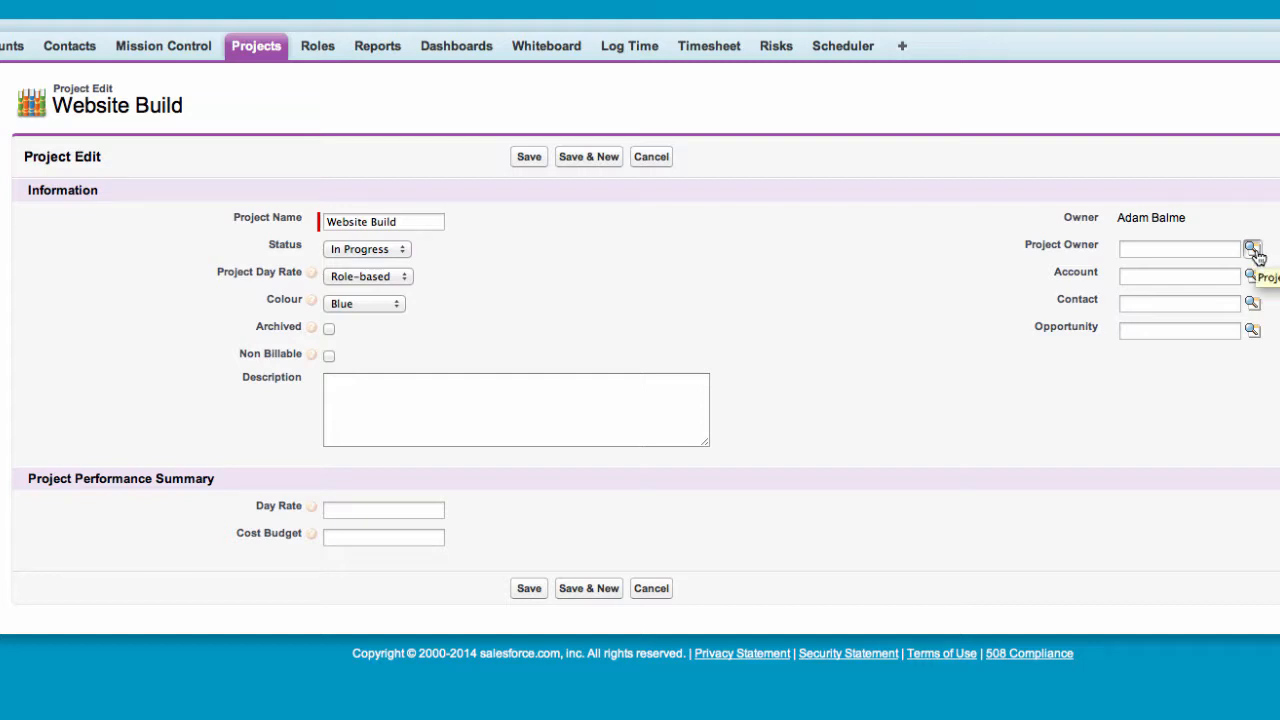
left_click(1251, 246)
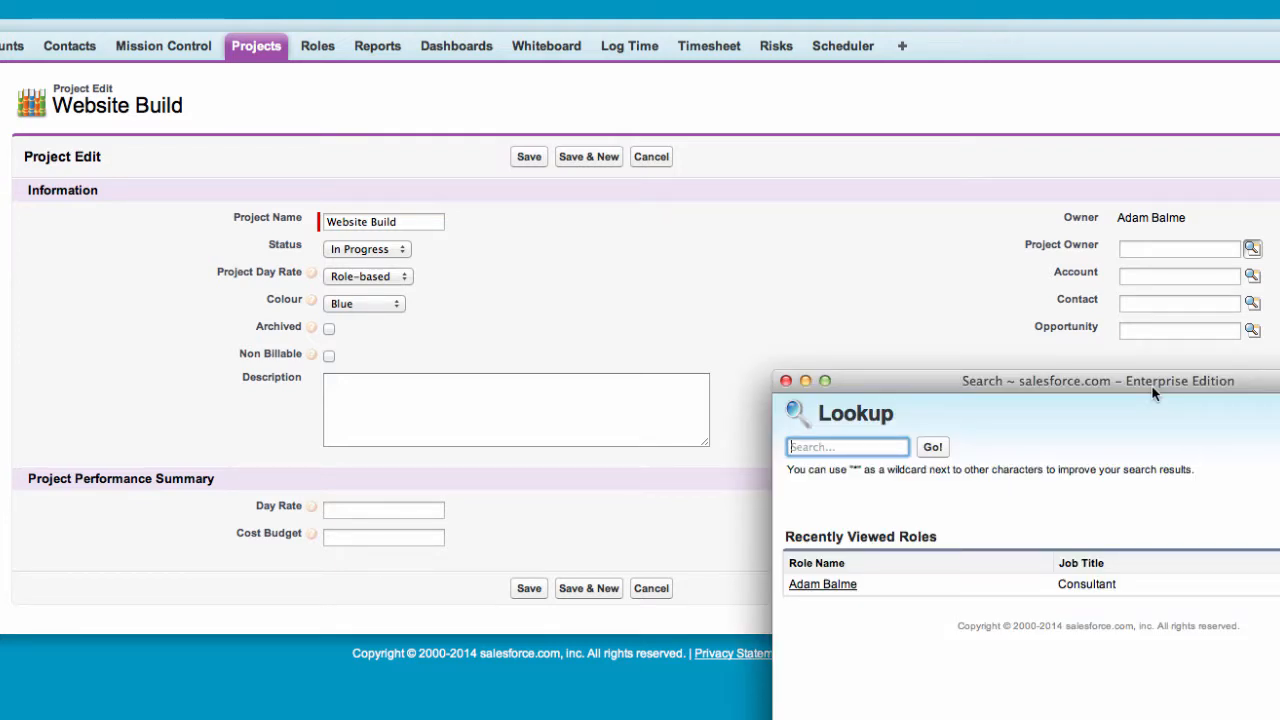
mouse_move(1047, 458)
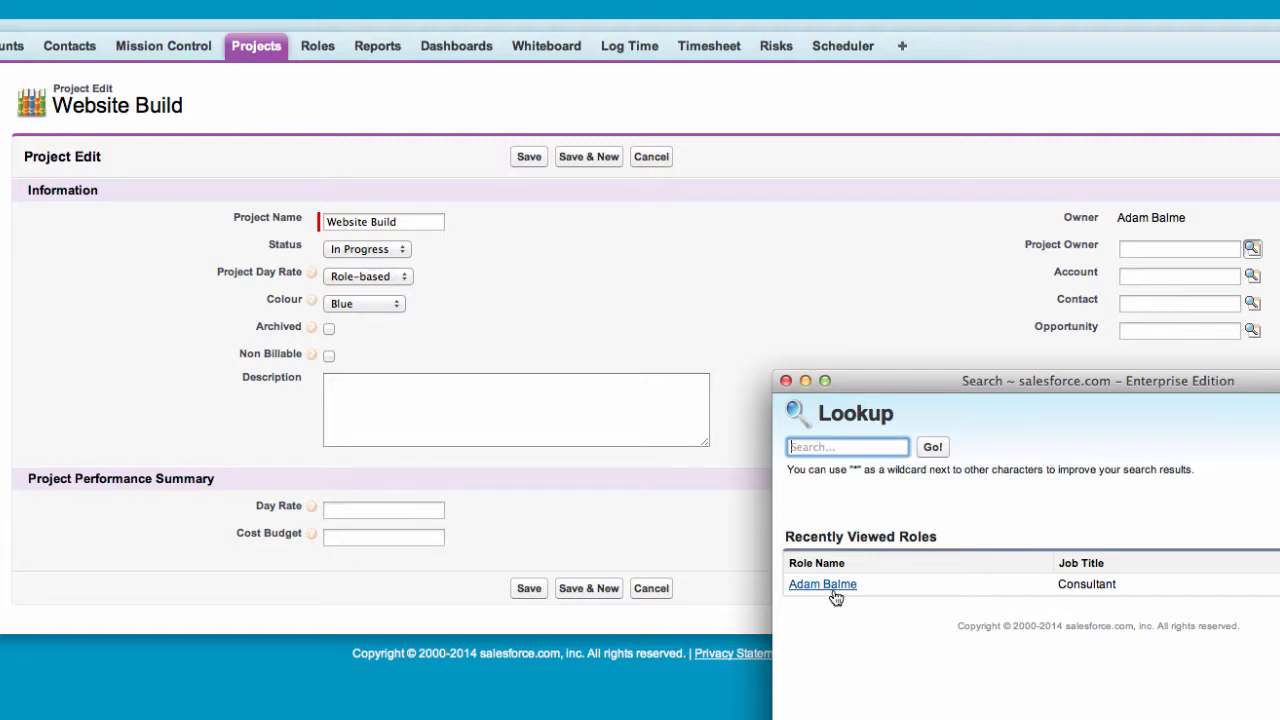
left_click(822, 584)
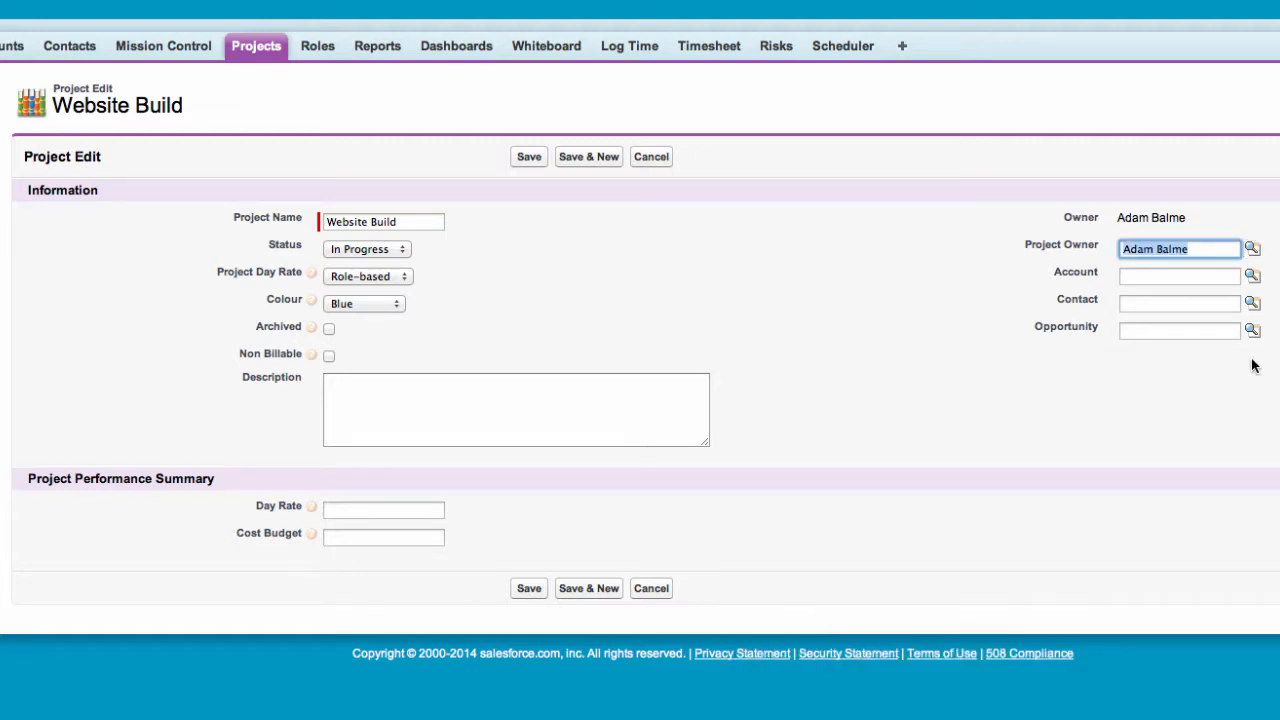
mouse_move(1251, 275)
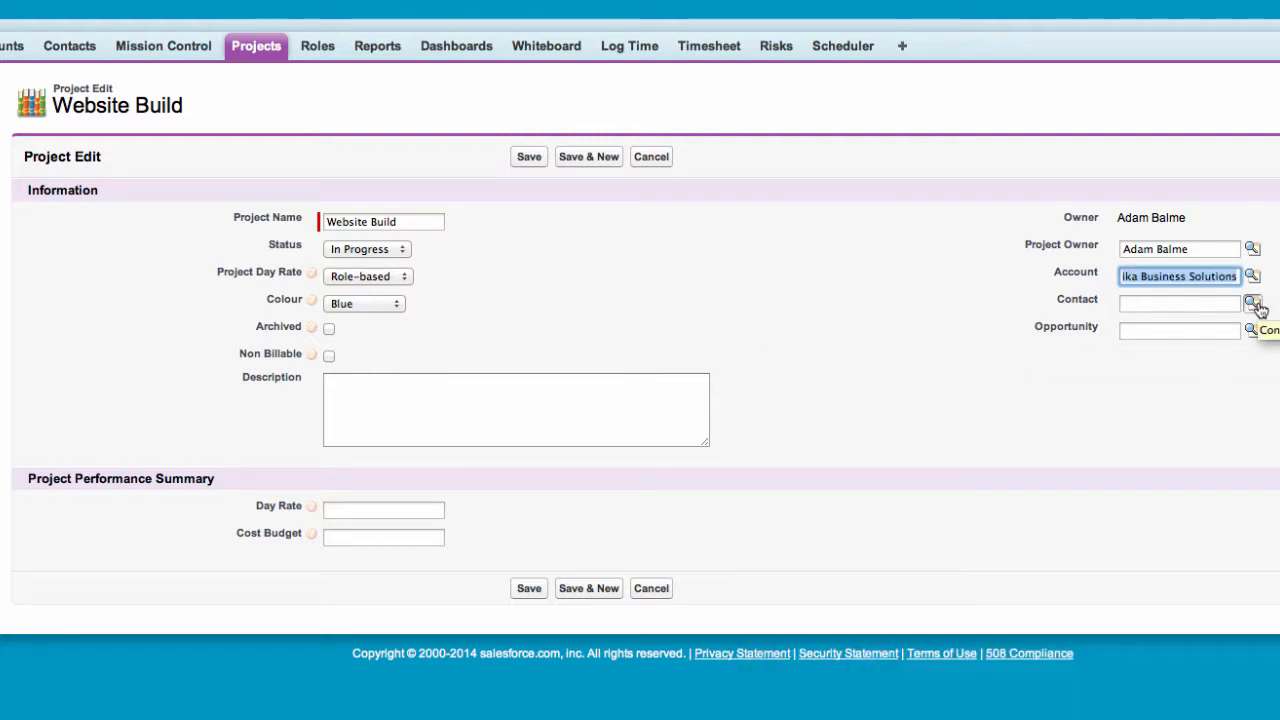
Step: Link contact John Smith from ABC Limited to the project
left_click(1249, 301)
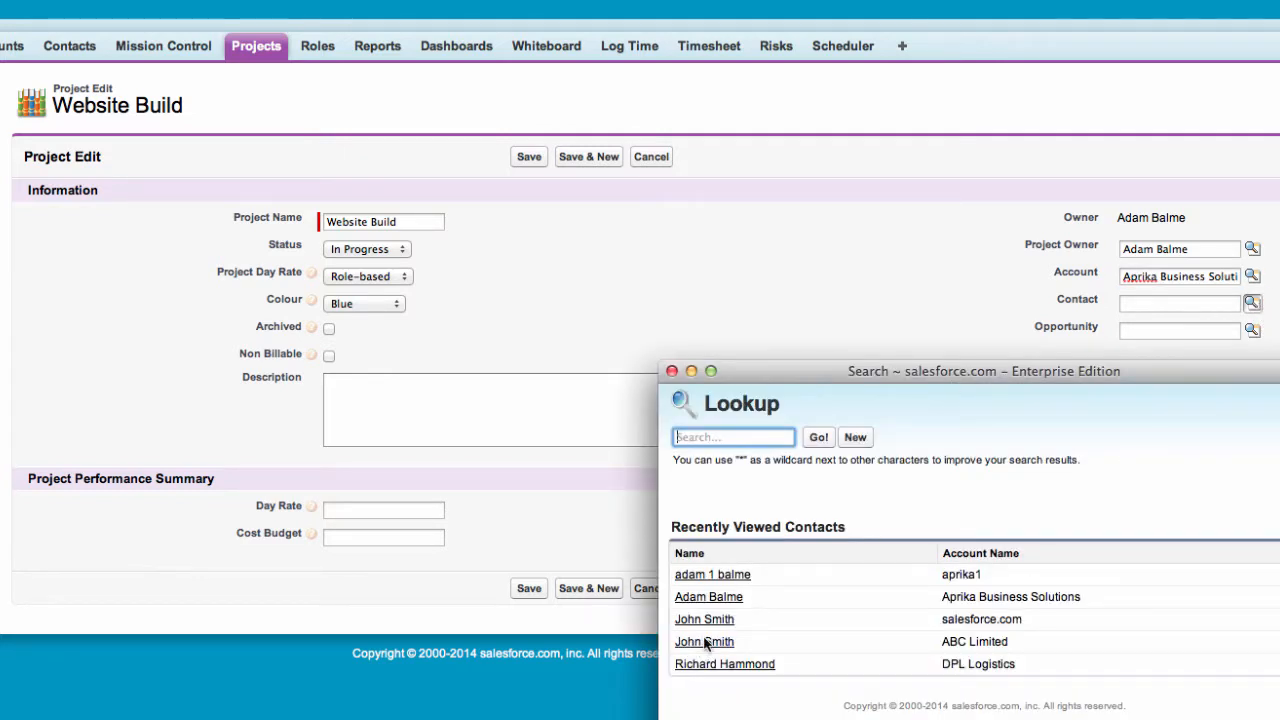
left_click(704, 642)
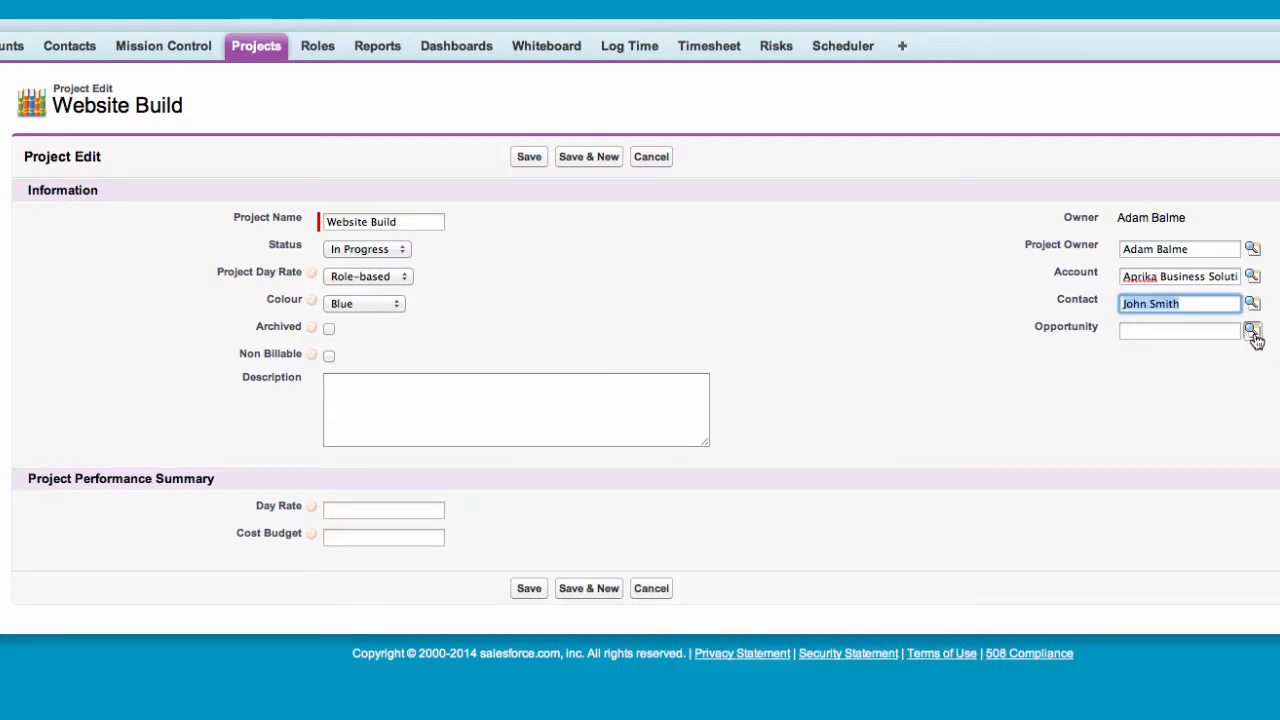
mouse_move(1250, 330)
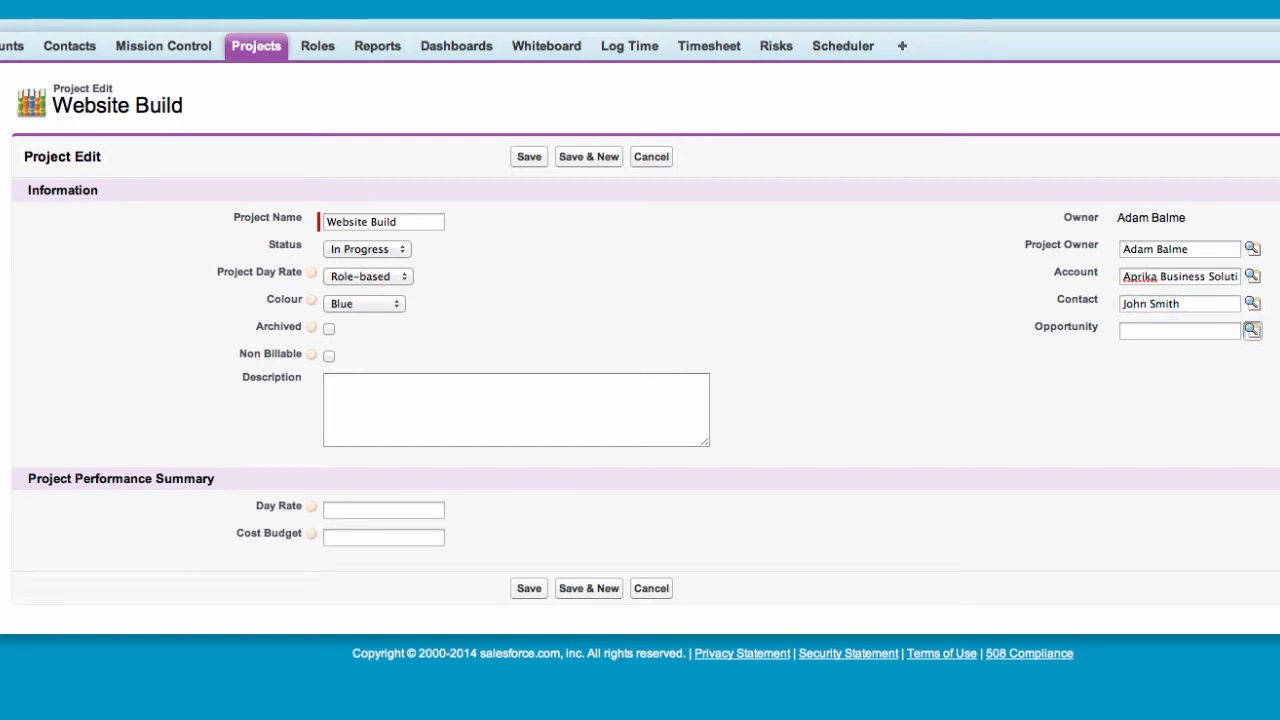
Step: Attach the New Corporate Website opportunity and save Website Build
left_click(1252, 330)
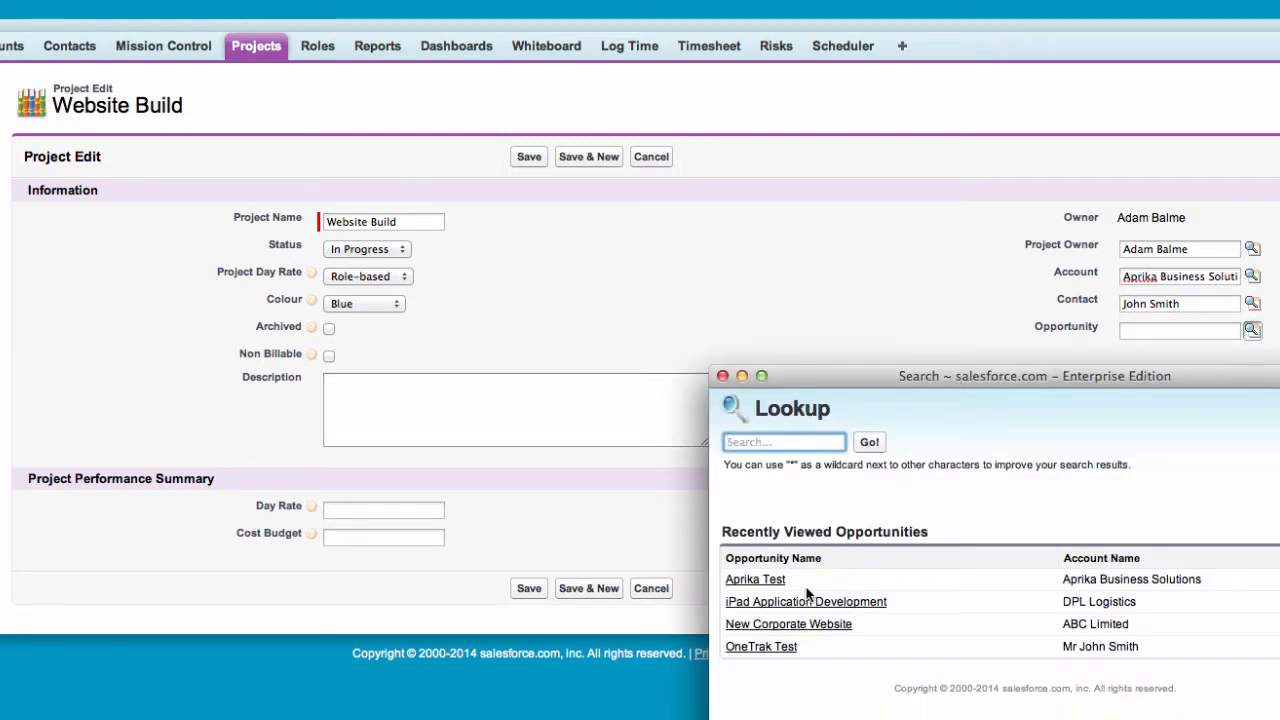
left_click(787, 624)
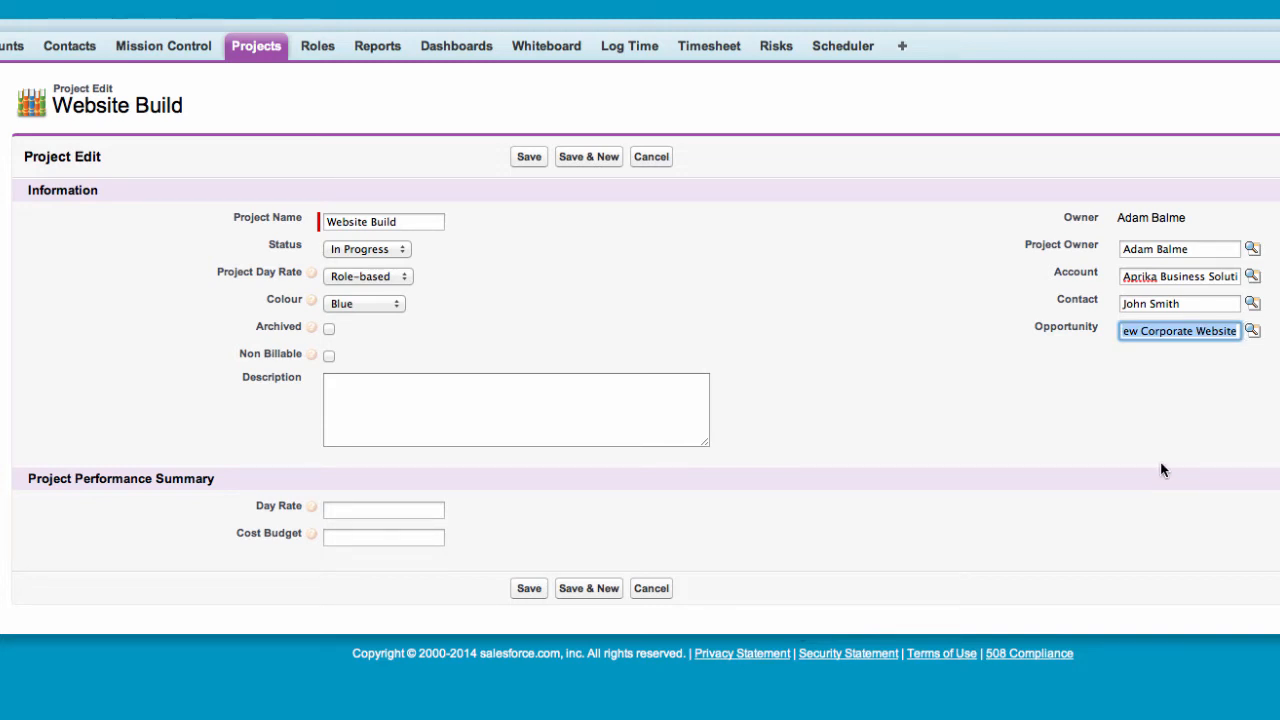
mouse_move(865, 288)
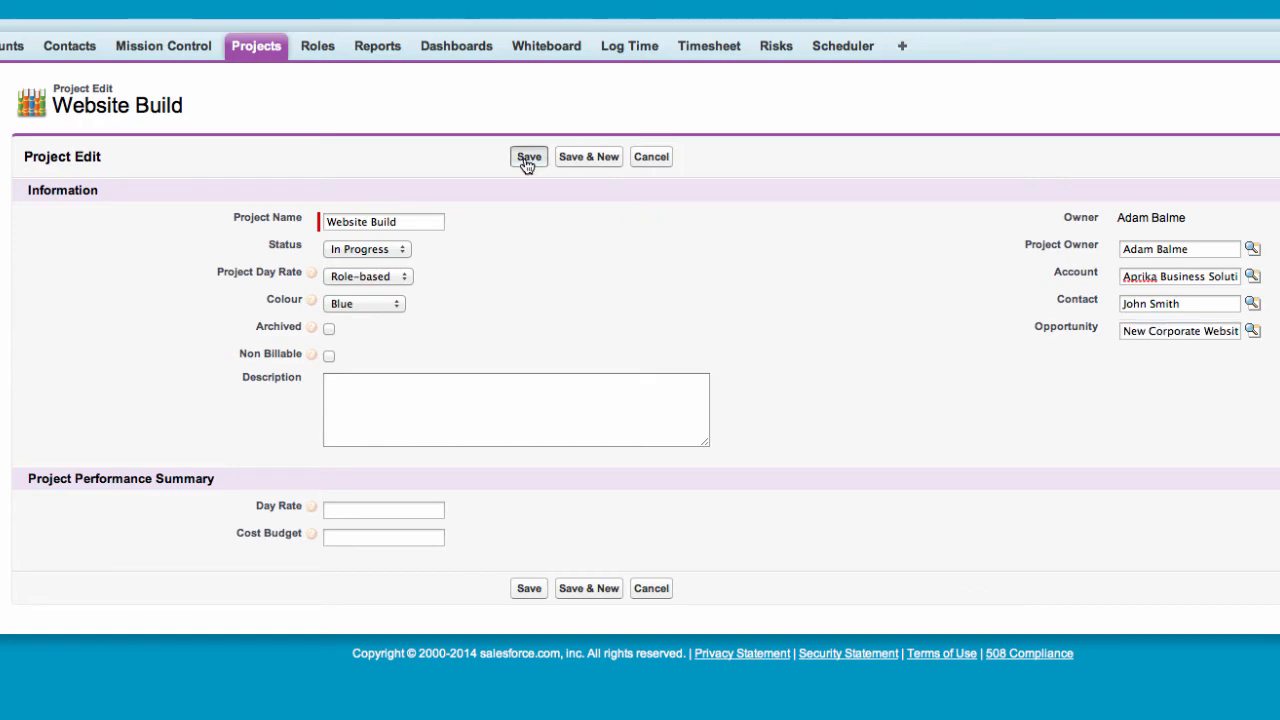
left_click(528, 157)
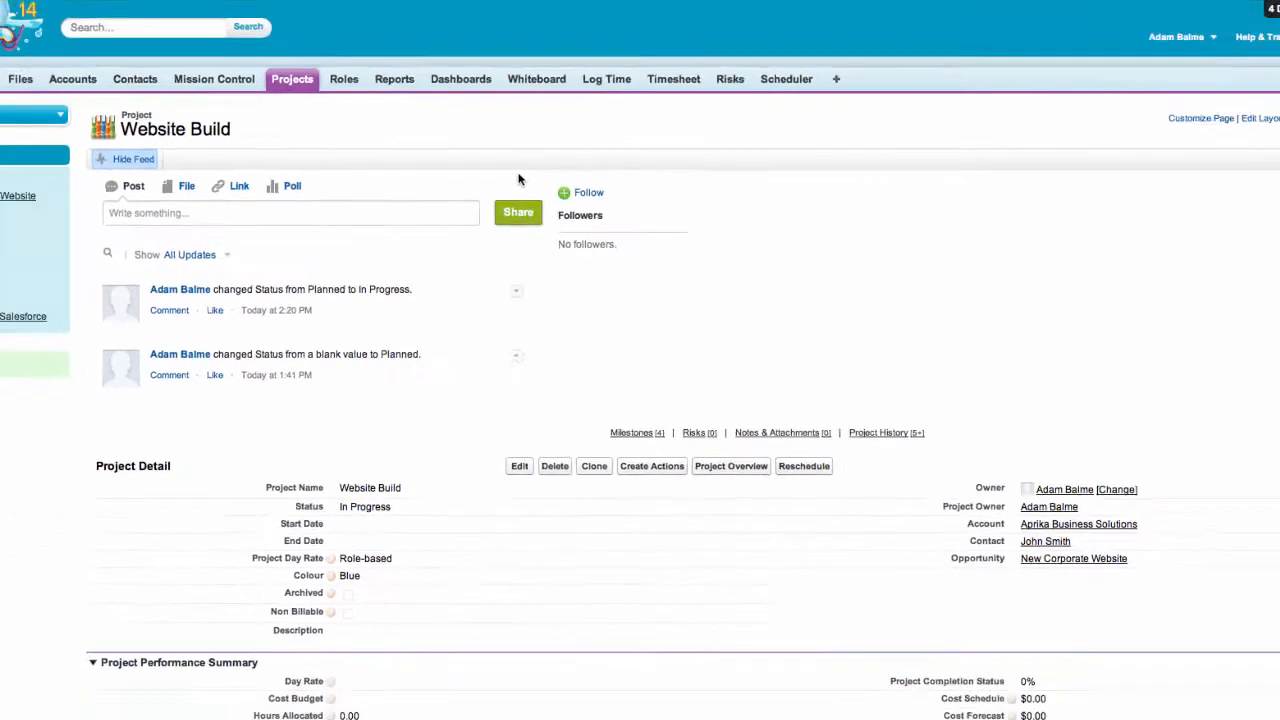